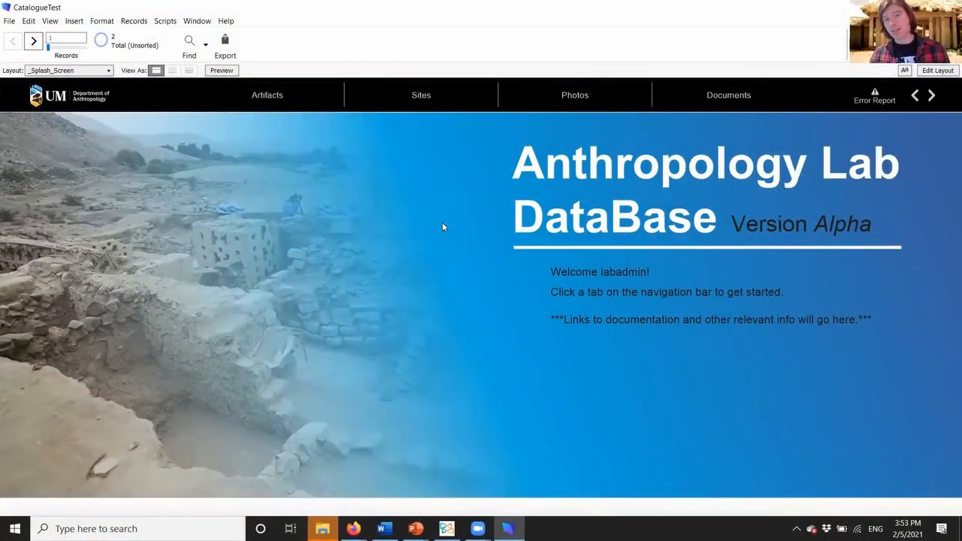
mouse_move(232, 102)
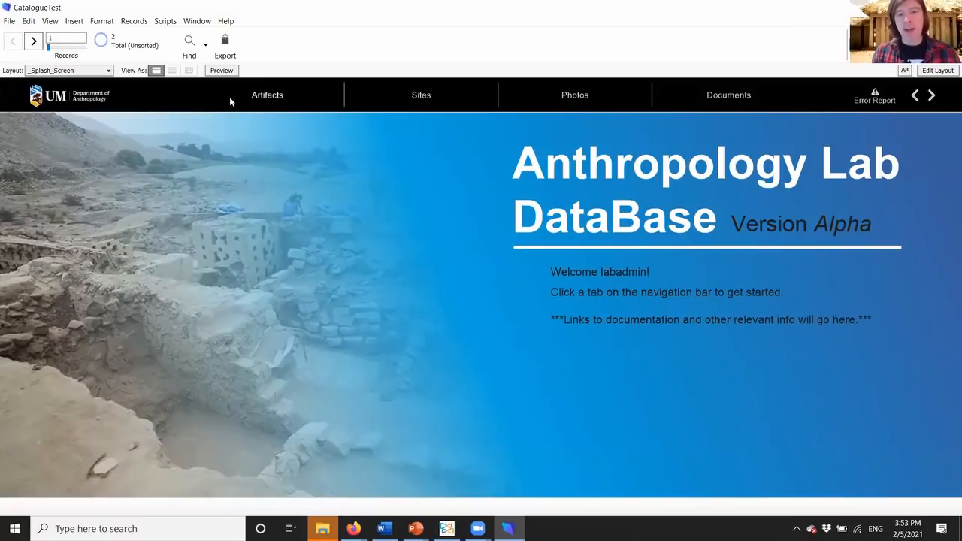
mouse_move(718, 109)
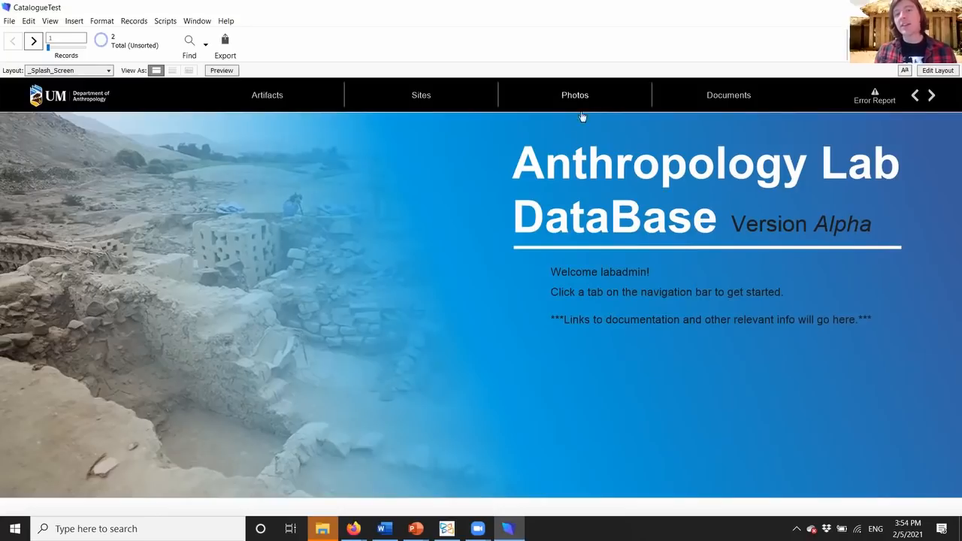
mouse_move(727, 105)
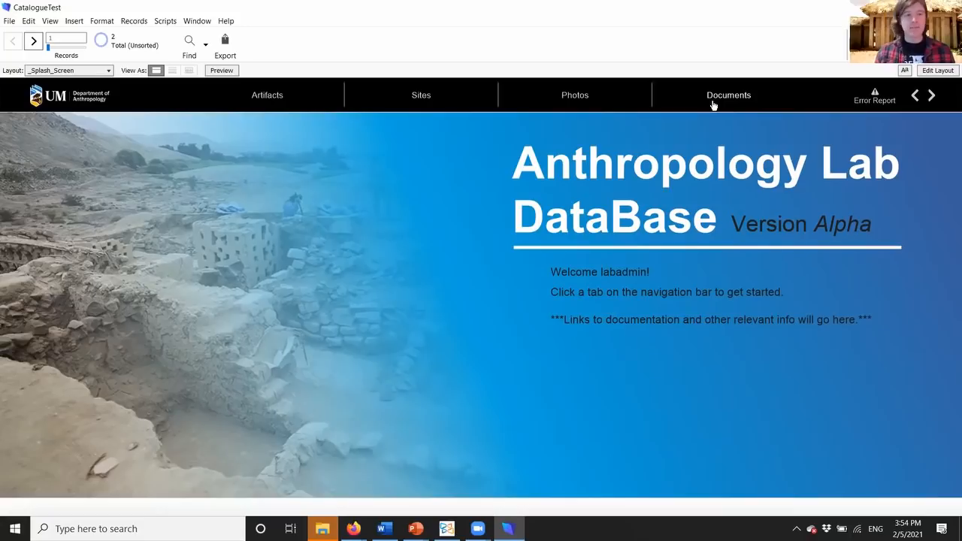
mouse_move(274, 105)
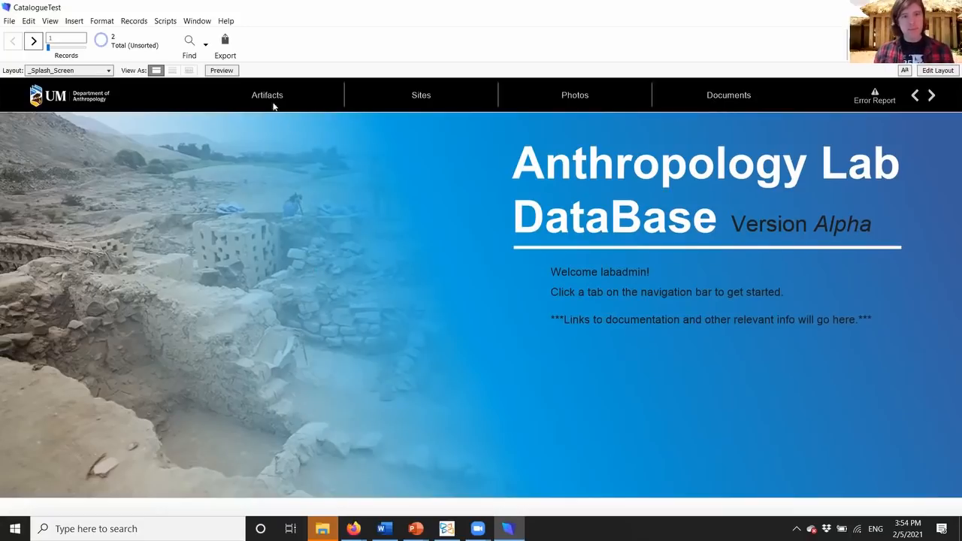
- In the Artifacts section, find records whose Object Name is 'nail' using Find Mode
click(268, 94)
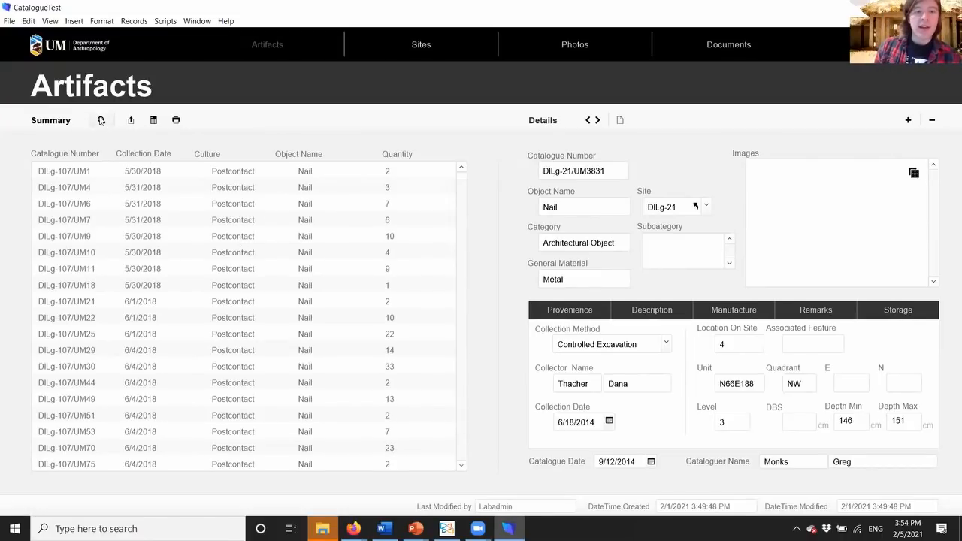
click(102, 120)
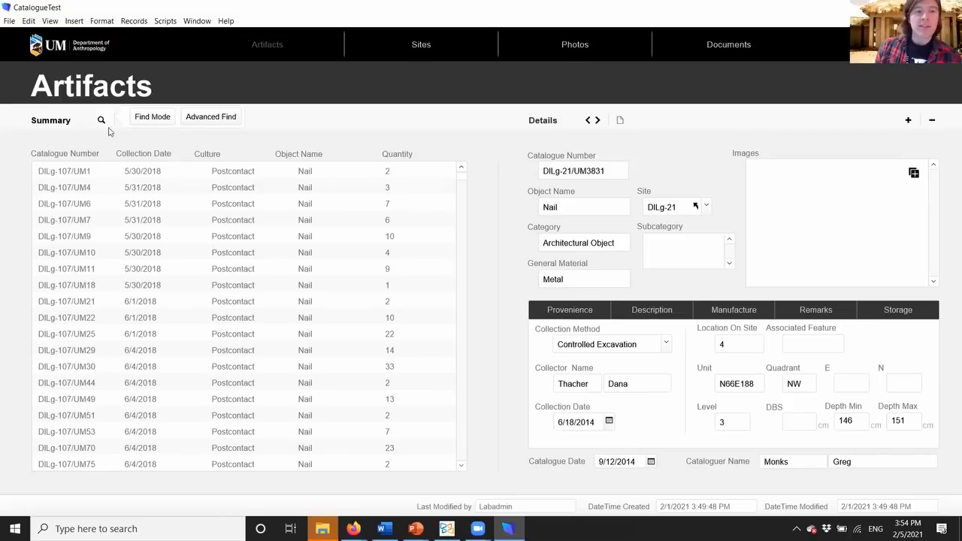
mouse_move(102, 119)
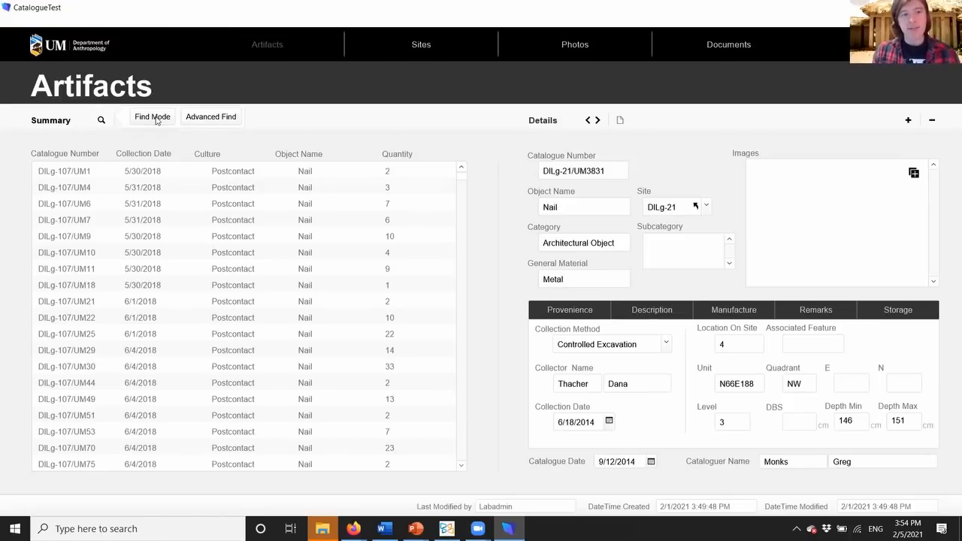
click(152, 117)
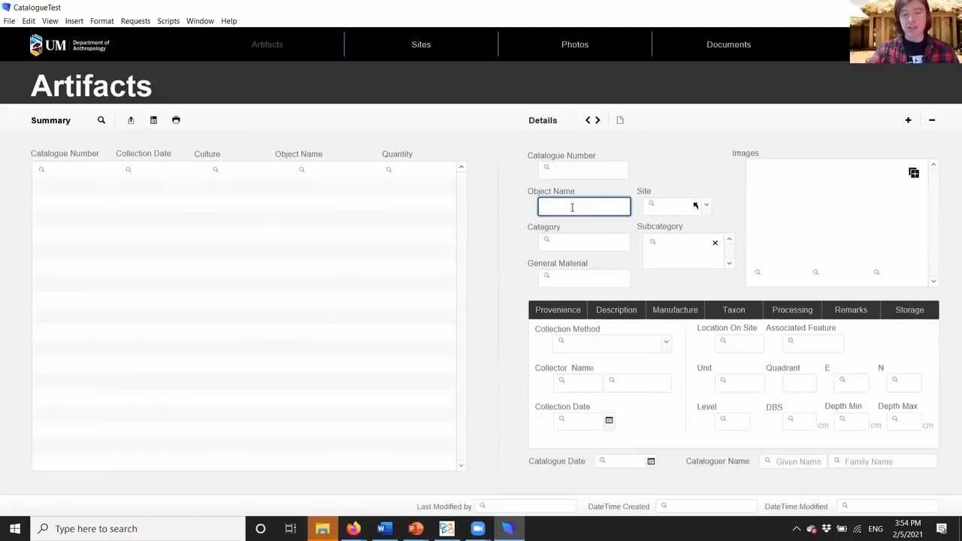
text(nail)
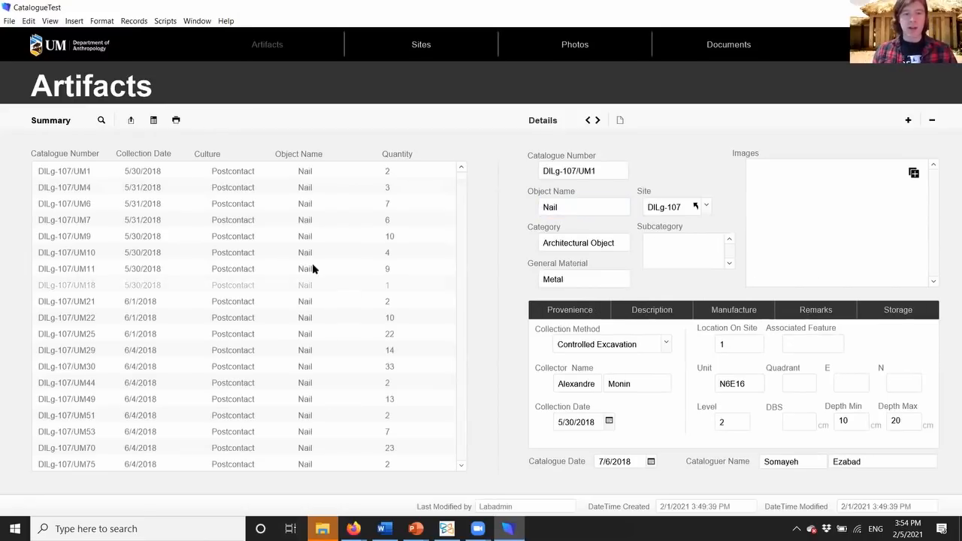
mouse_move(271, 383)
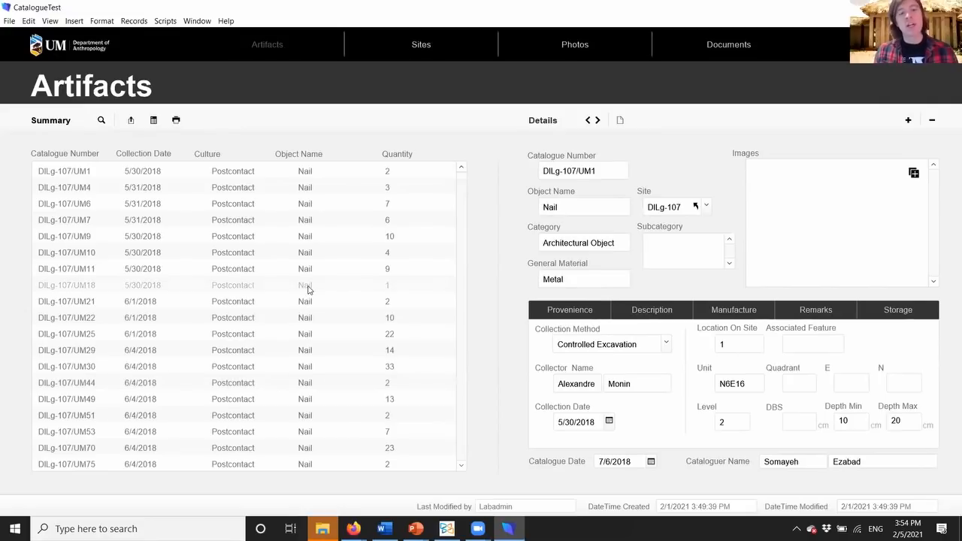
- Show artifact DILg-107/UM18 from the Summary list and review its Description and Storage details
click(66, 285)
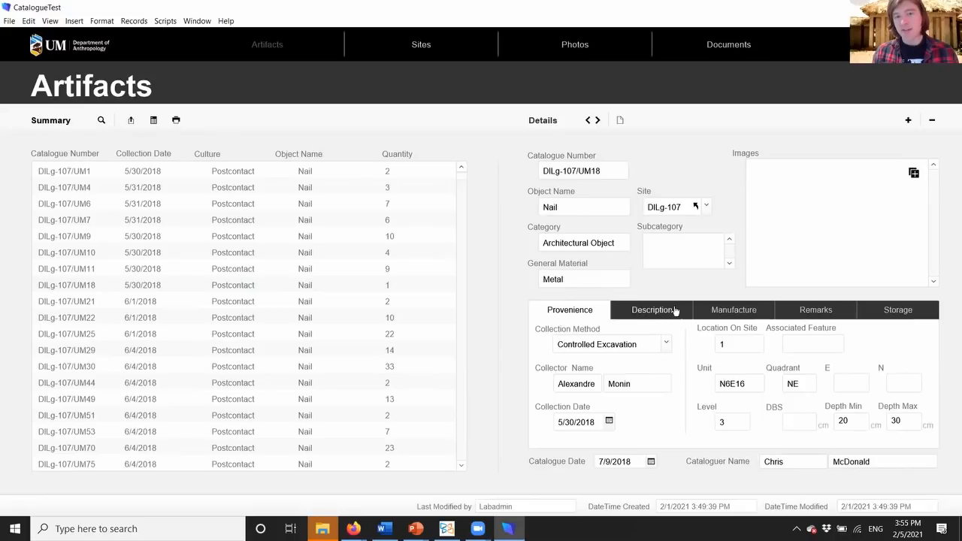
click(653, 310)
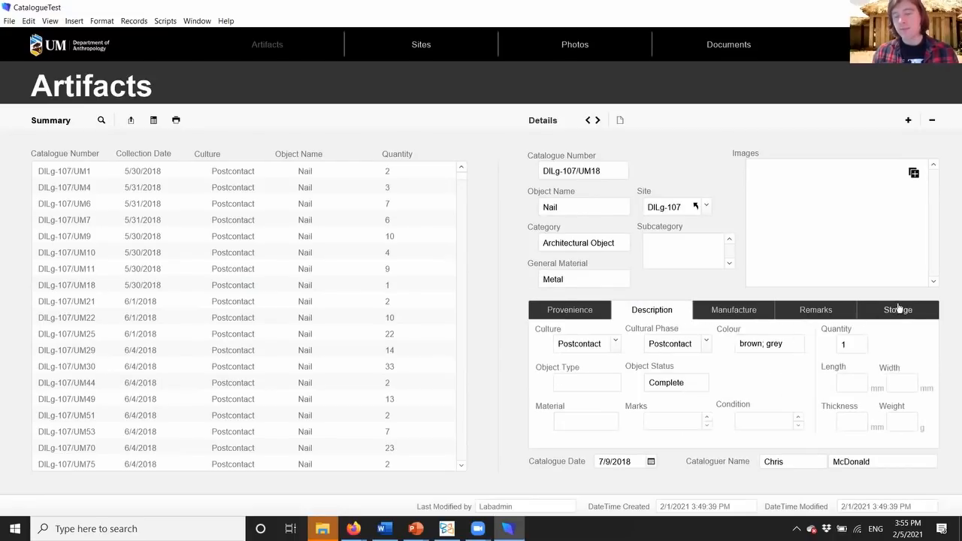
click(897, 309)
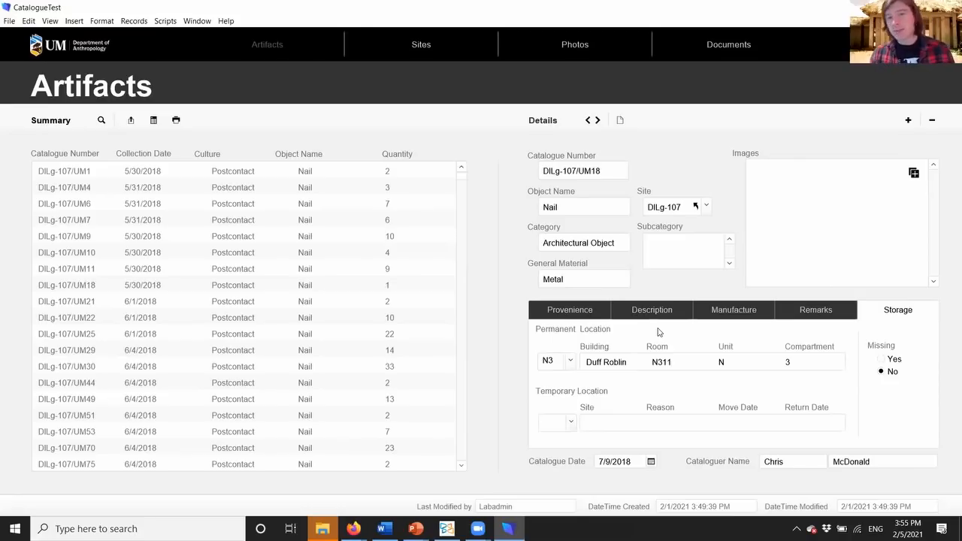
mouse_move(767, 174)
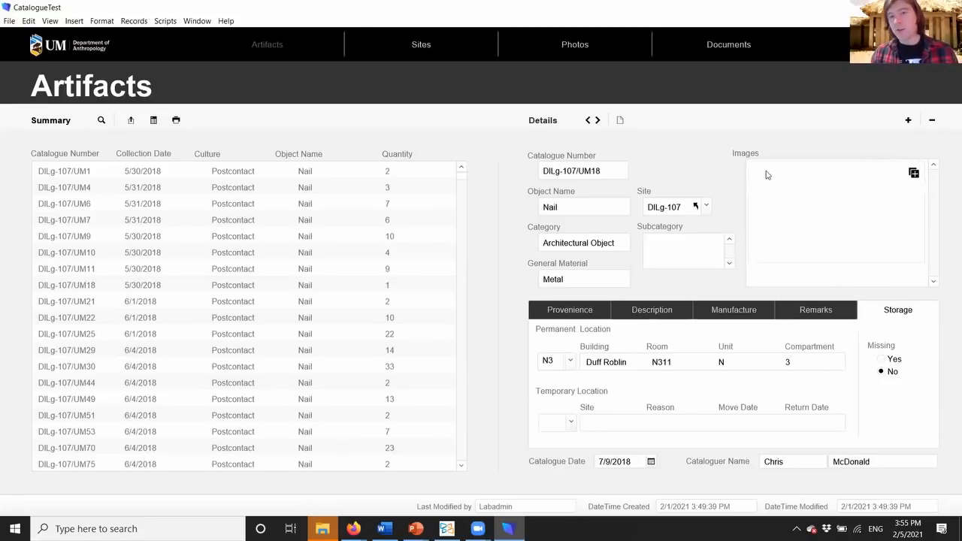
mouse_move(749, 224)
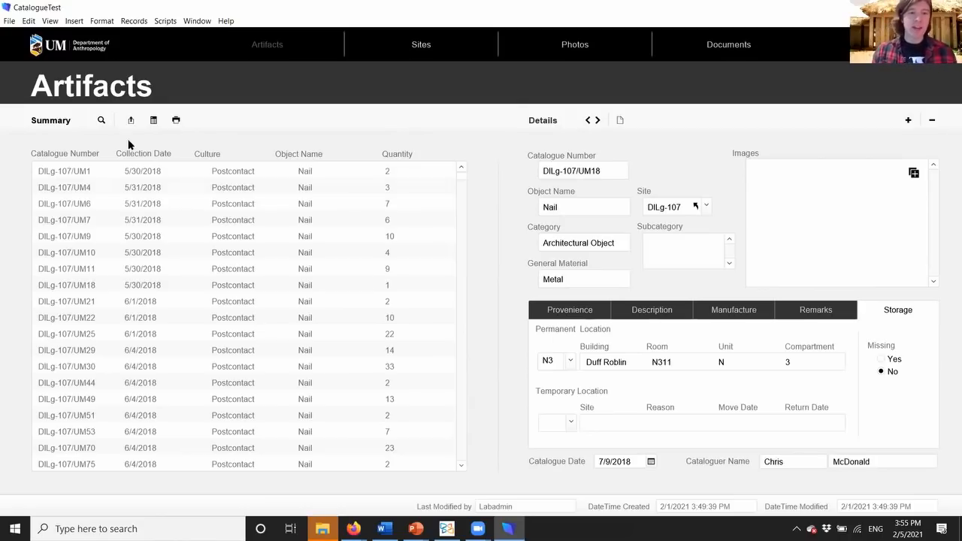
mouse_move(129, 120)
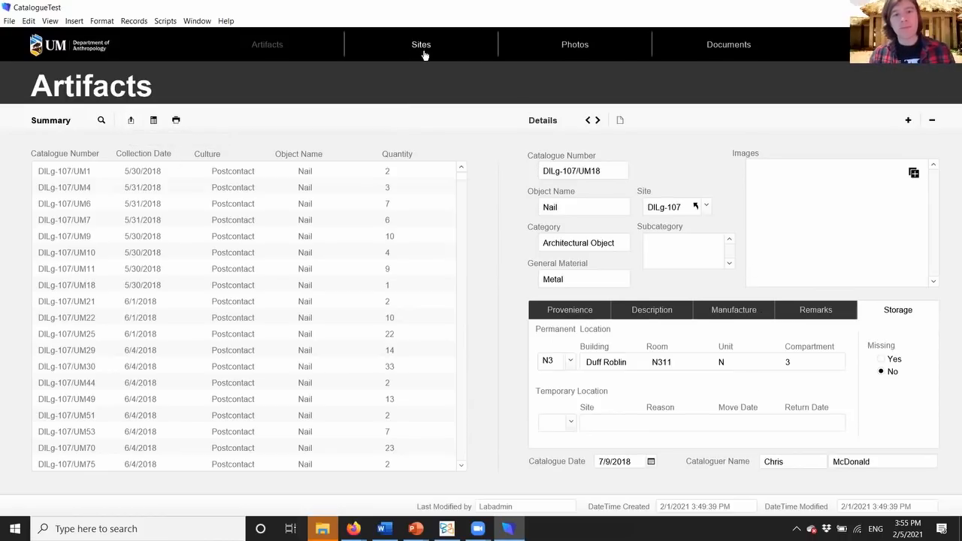
- Tour the Sites, Publications & Resources and empty Photographs layouts from the navigation bar
click(421, 45)
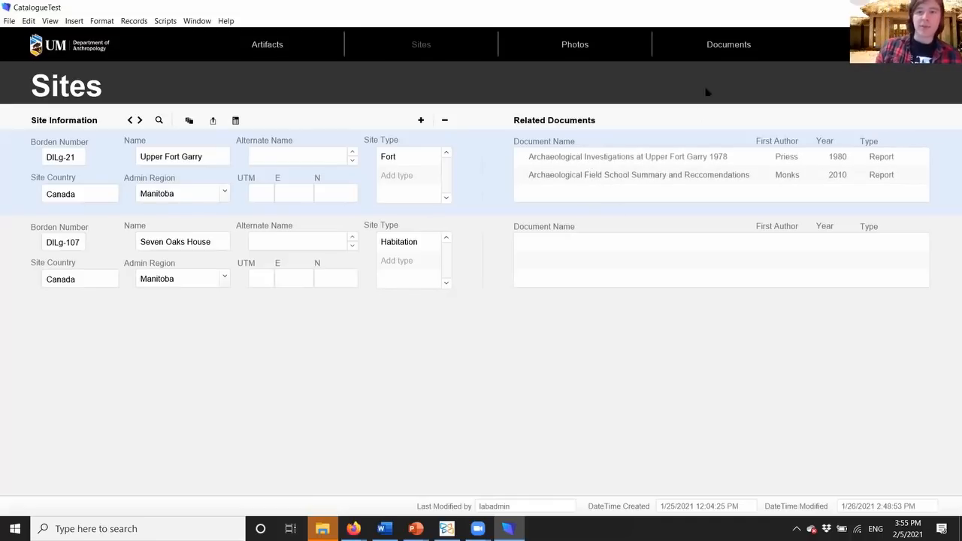
click(728, 44)
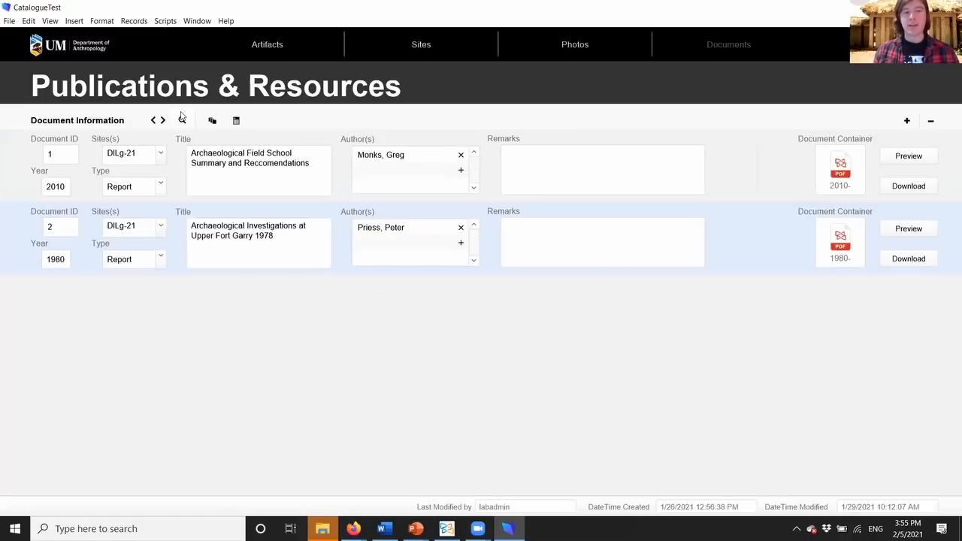
mouse_move(798, 379)
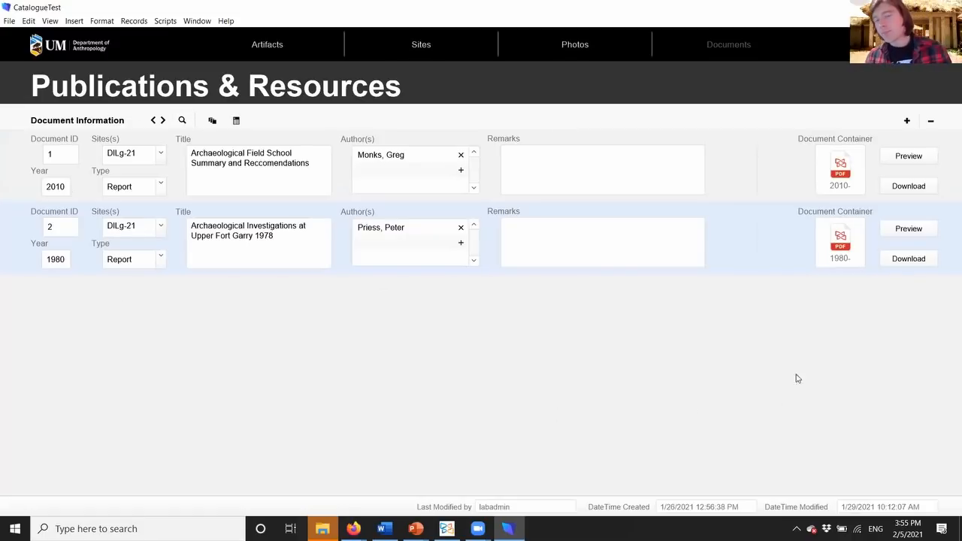
click(575, 45)
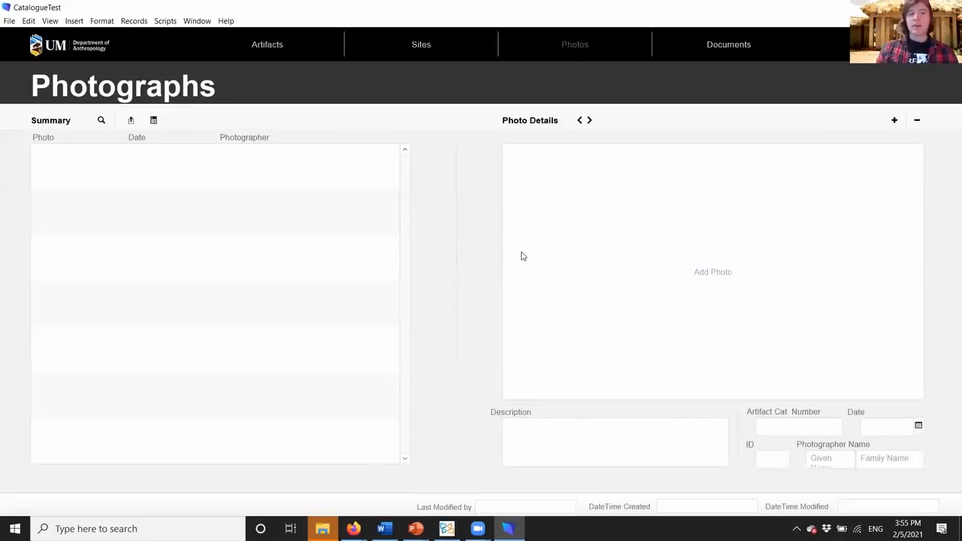
mouse_move(520, 229)
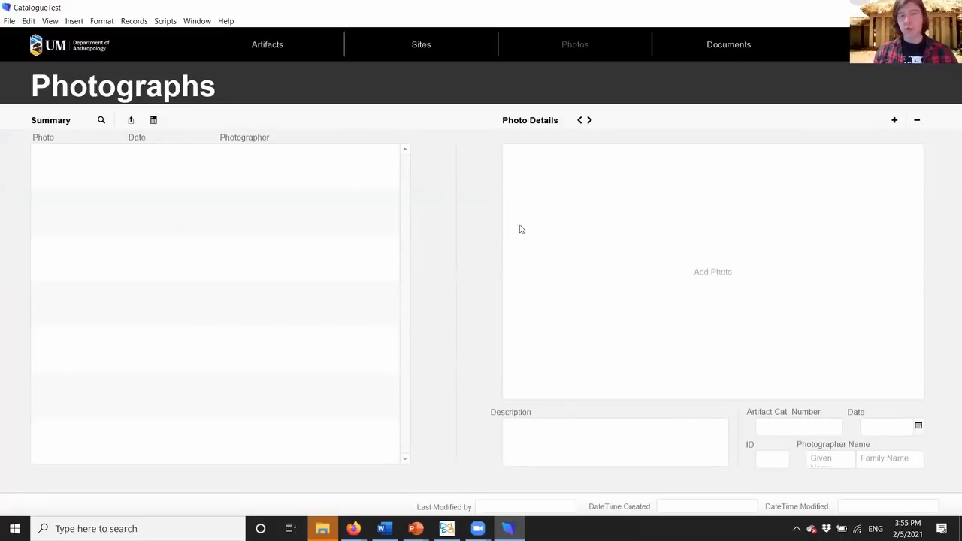
mouse_move(207, 322)
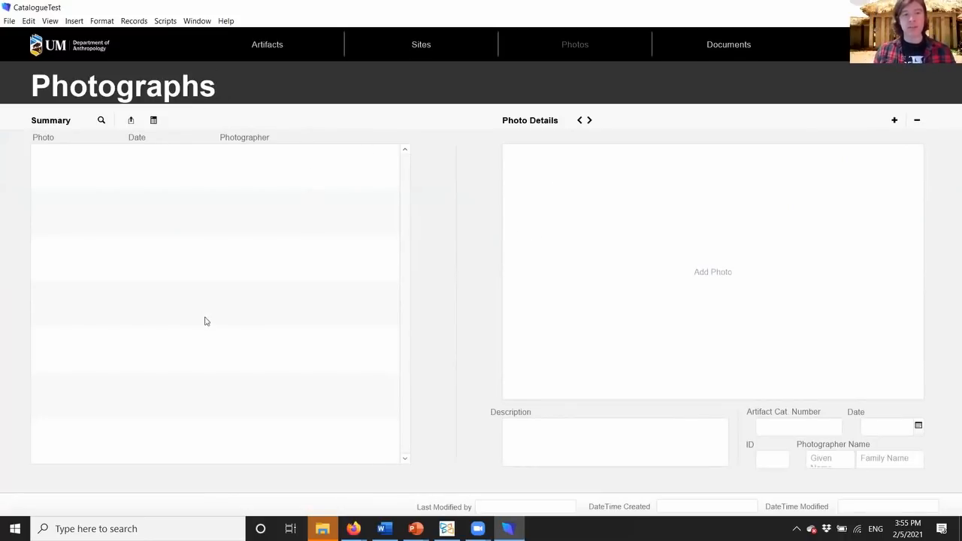
mouse_move(618, 348)
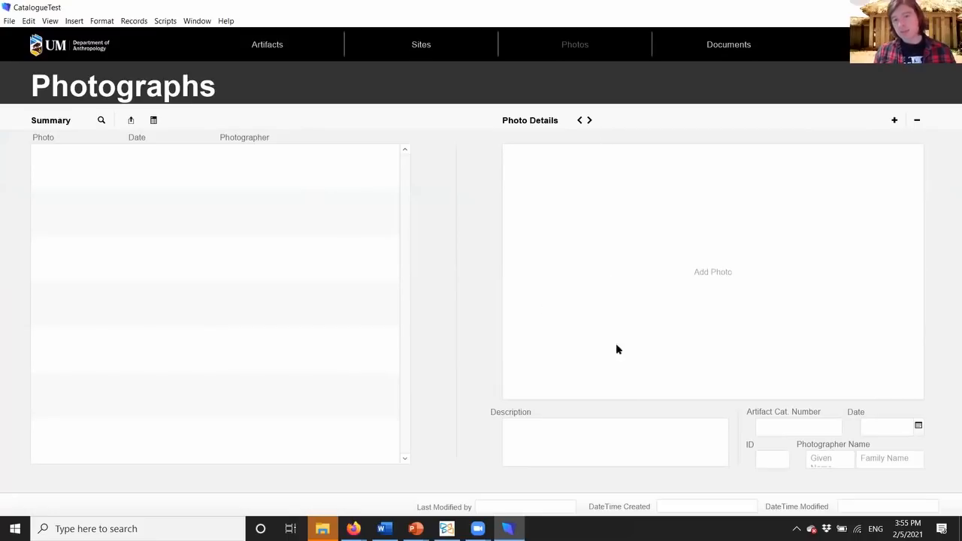
mouse_move(671, 298)
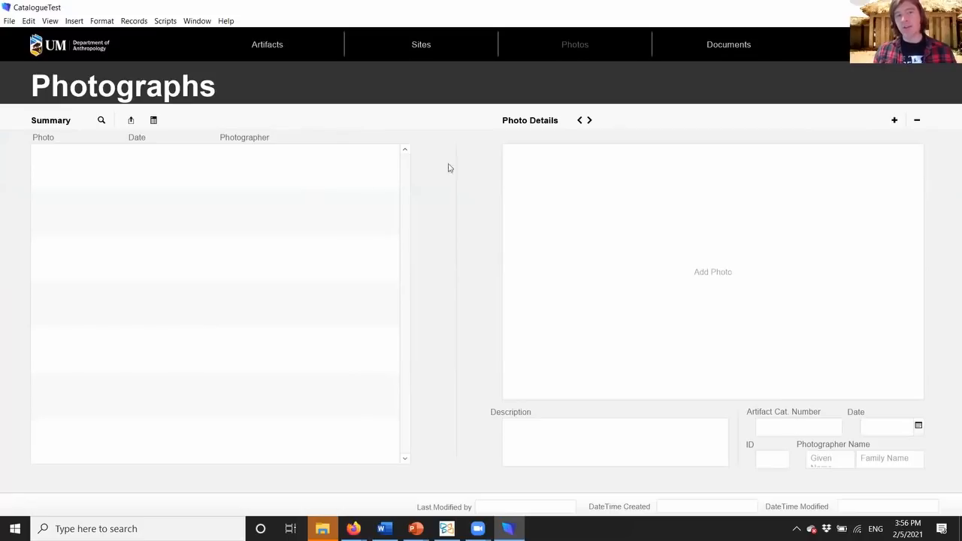
click(267, 44)
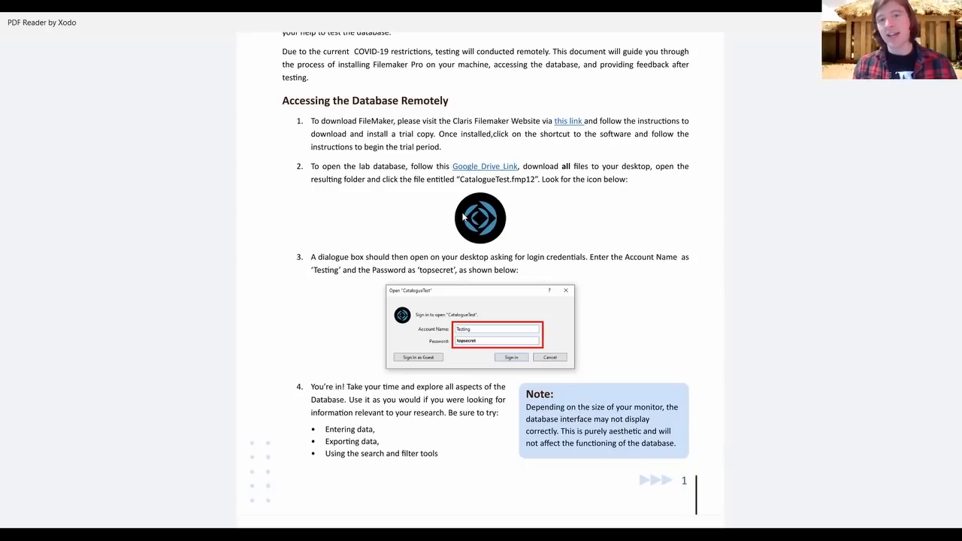
mouse_move(454, 246)
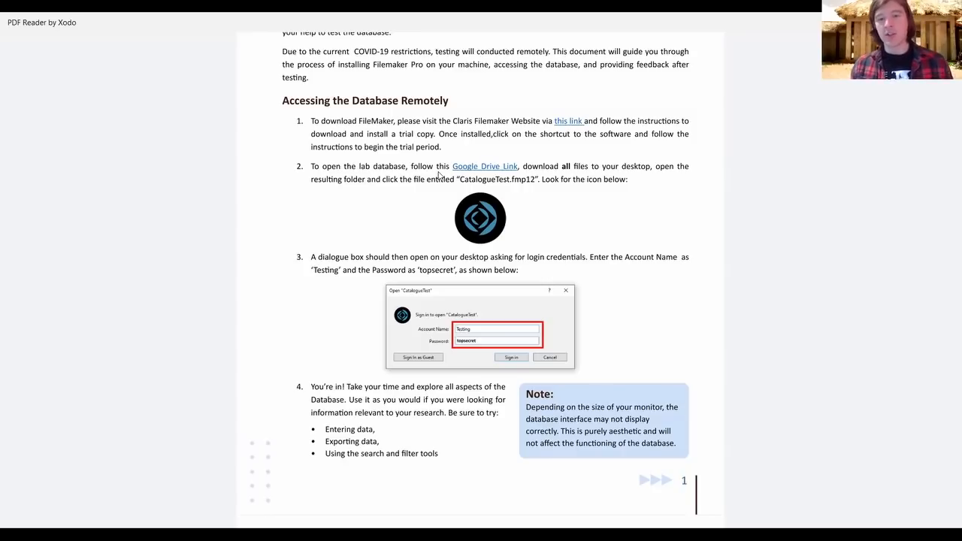
mouse_move(683, 267)
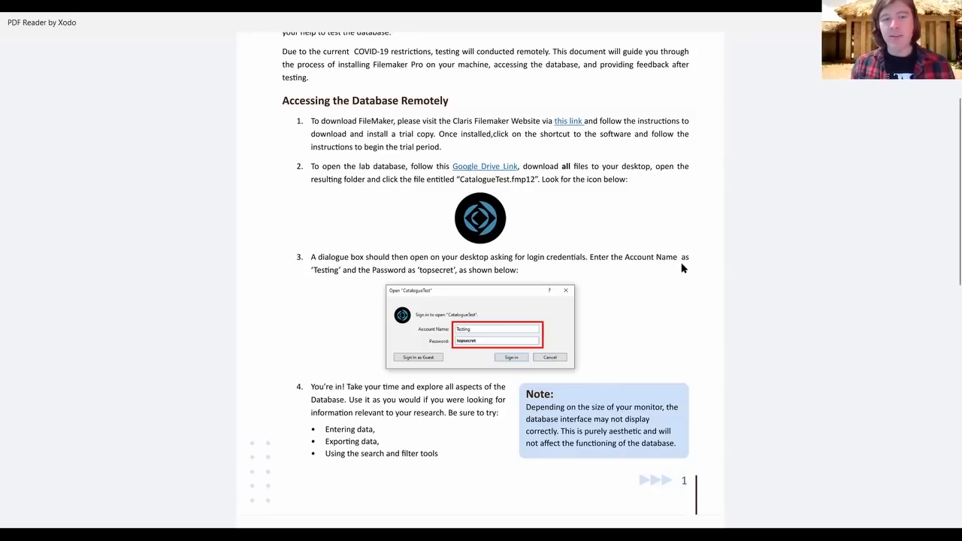
mouse_move(421, 283)
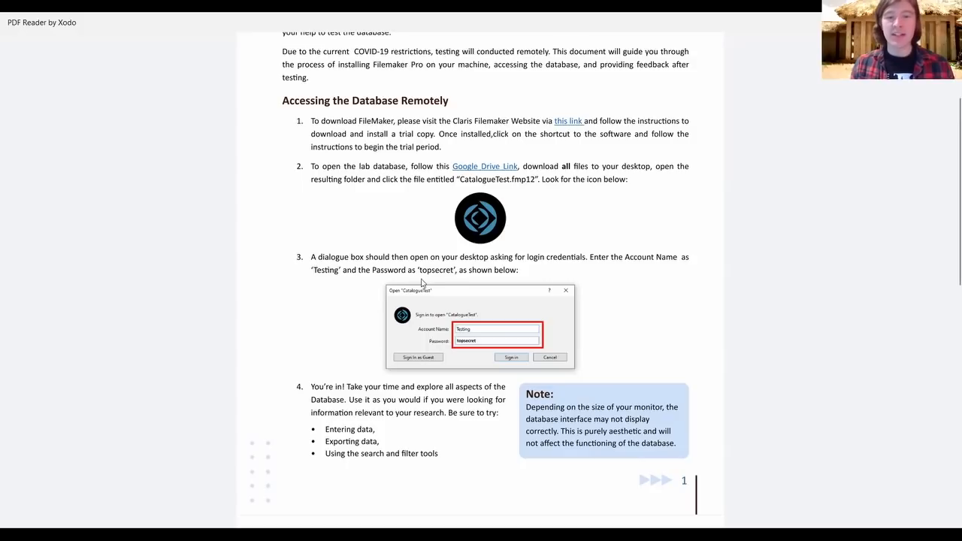
mouse_move(448, 315)
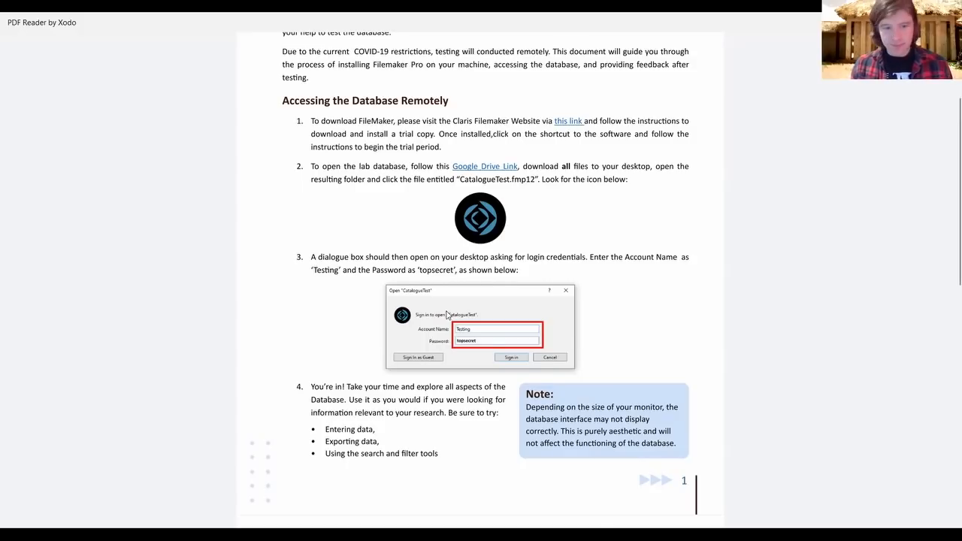
- Scroll the testing guide to its Providing Feedback section with the survey link and sign-off
scroll(down, 3)
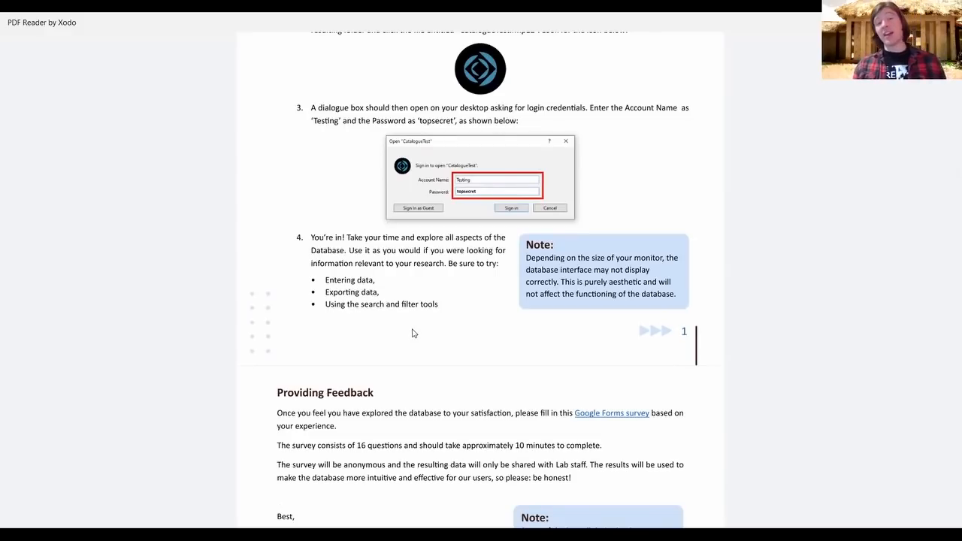
mouse_move(393, 318)
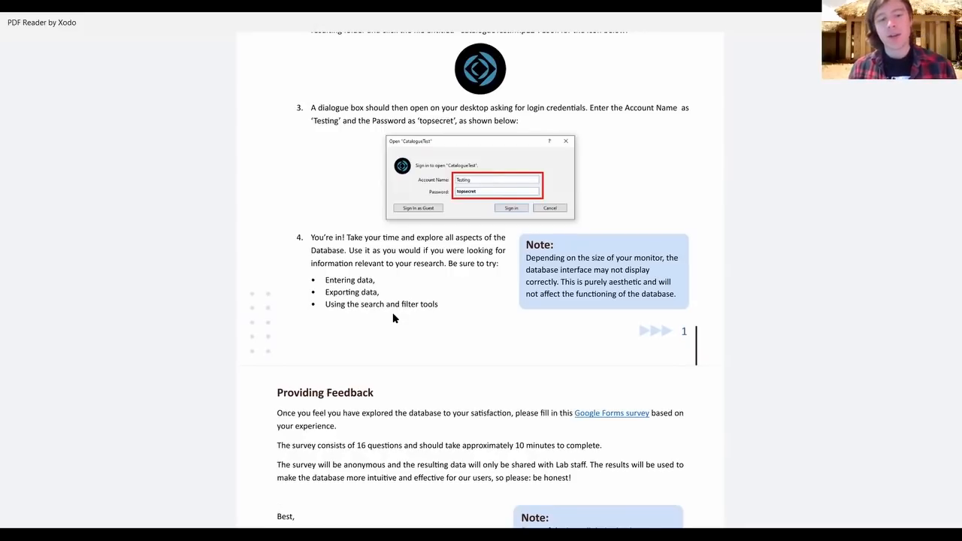
scroll(down, 3)
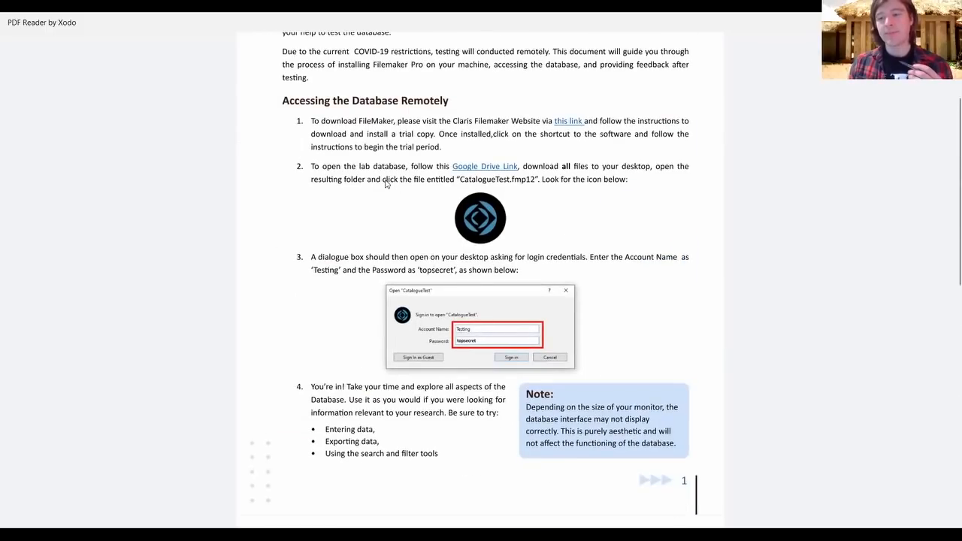
scroll(down, 3)
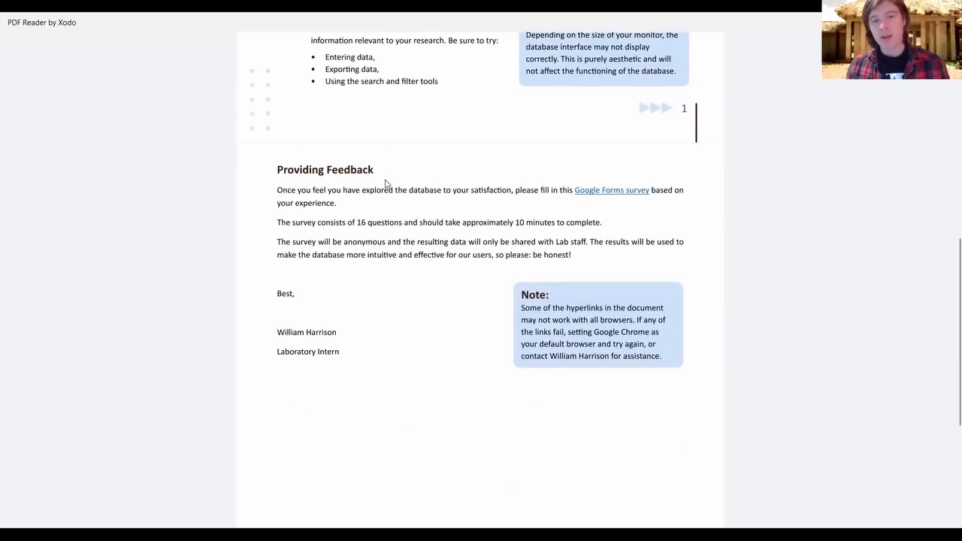